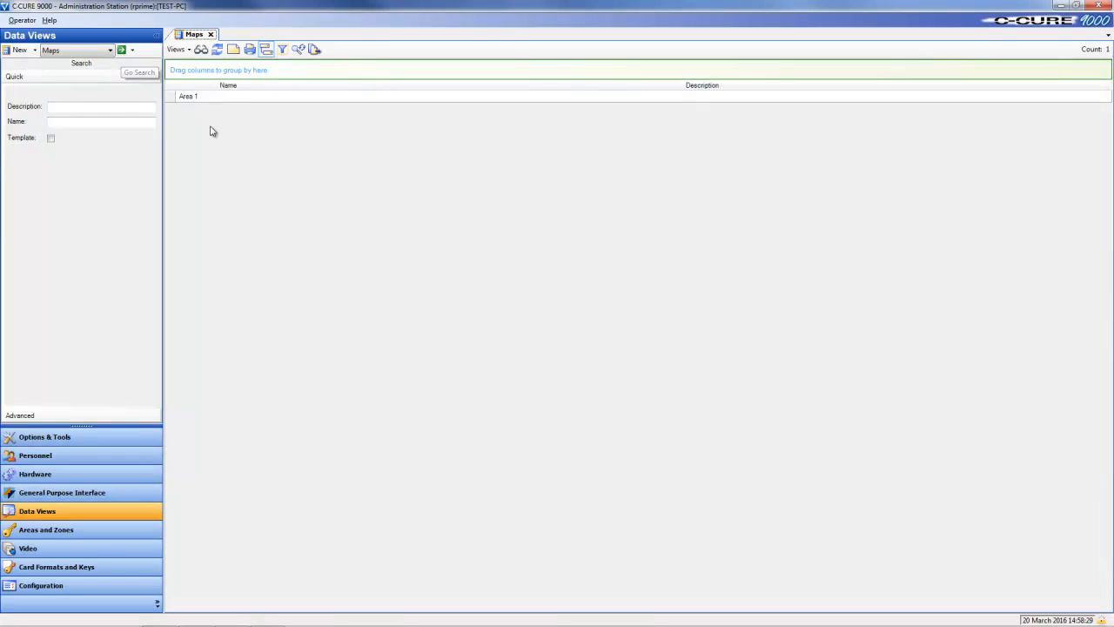
Preview Area 1, then import the C•CURE map Area 1 (Floor.jpg) from the CCure Maps list.
double_click(188, 99)
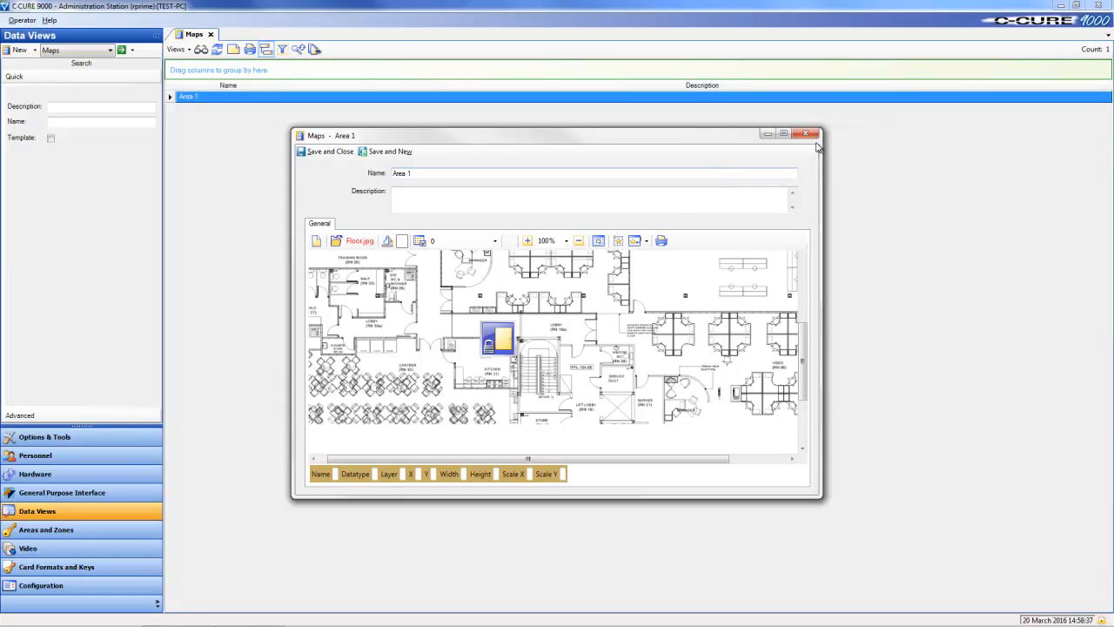
click(807, 132)
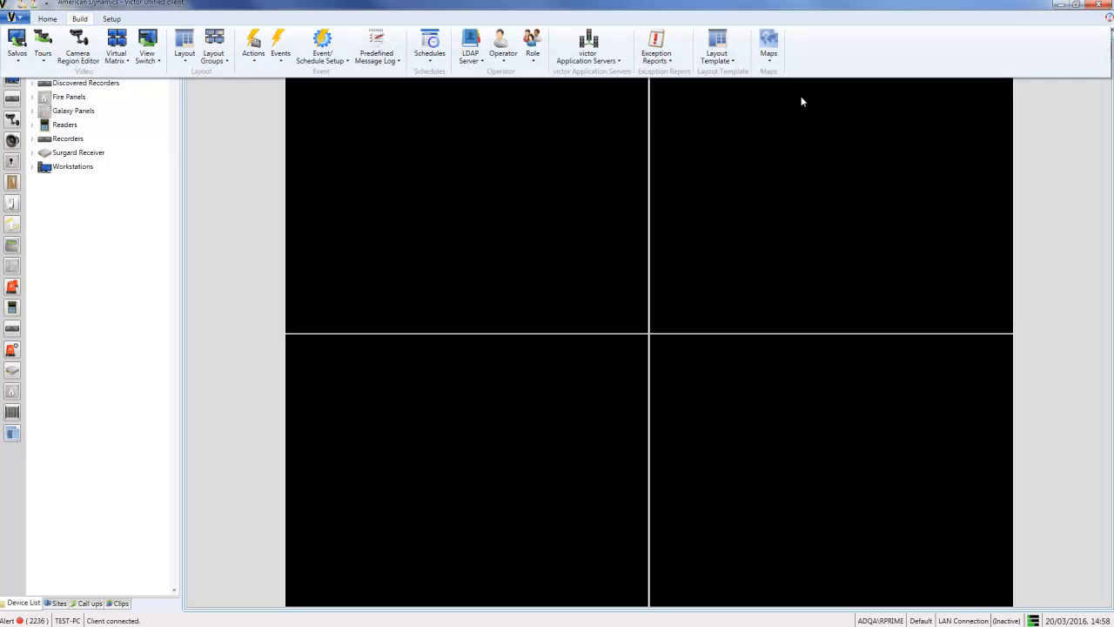
click(767, 43)
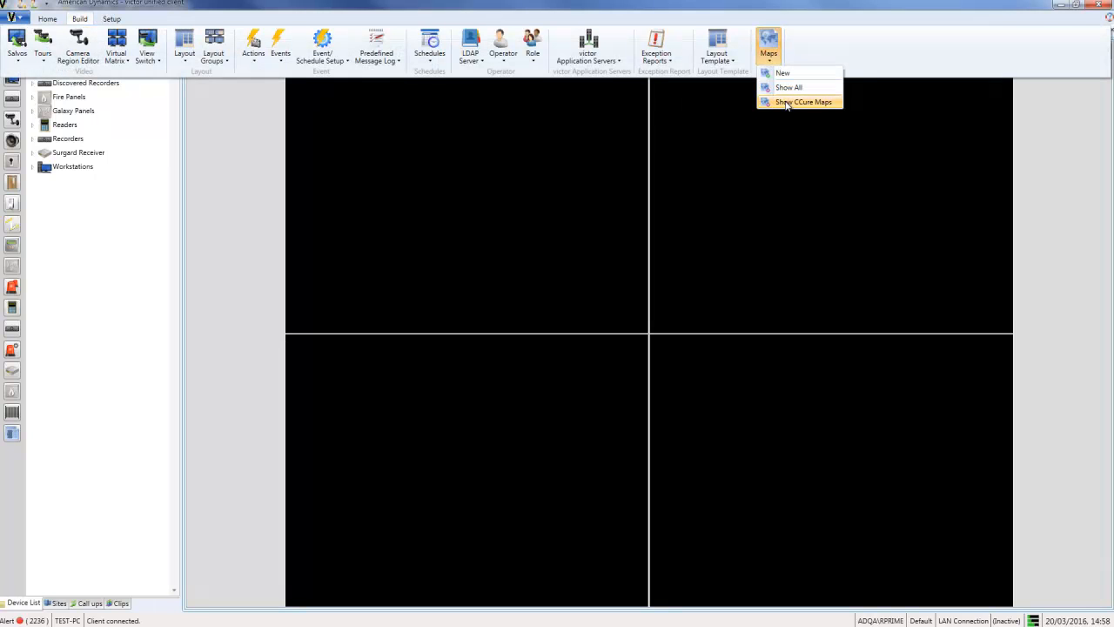
click(800, 101)
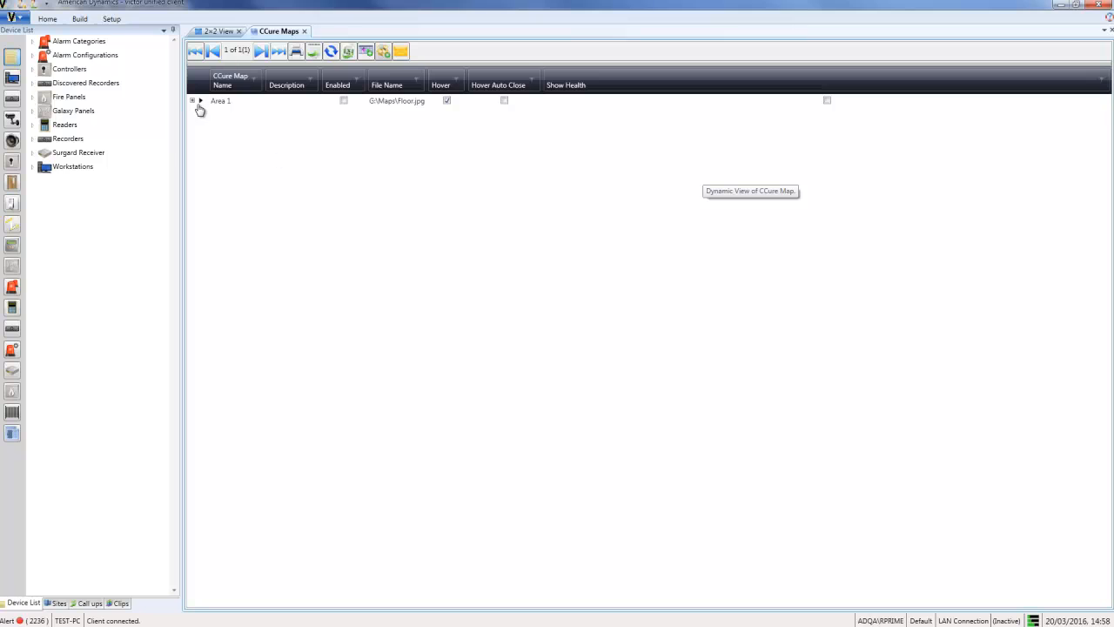
right_click(219, 106)
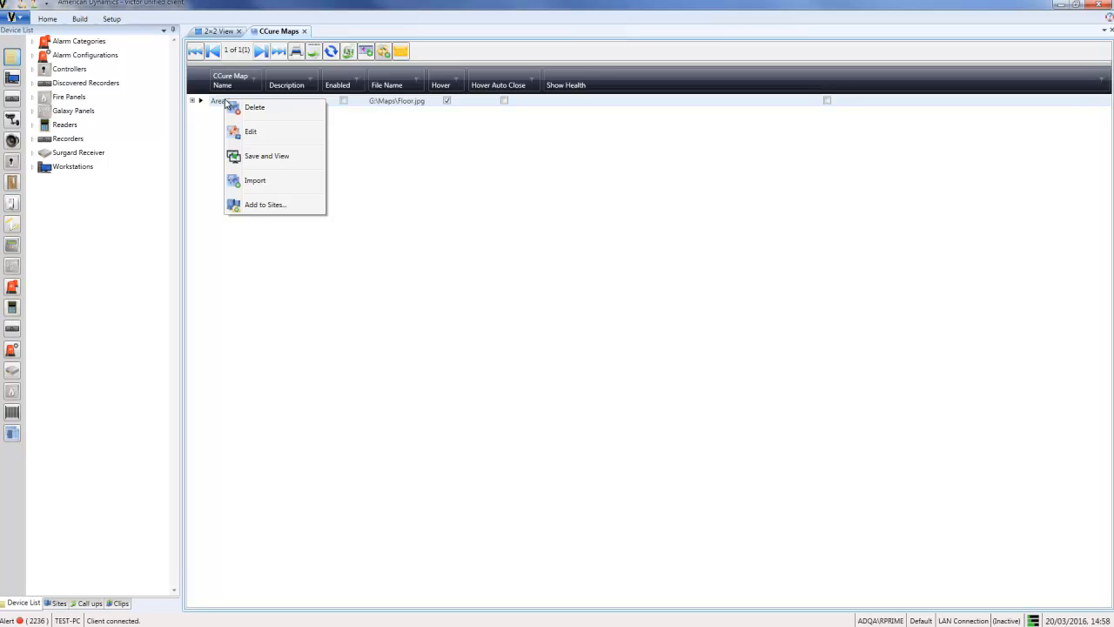
mouse_move(250, 131)
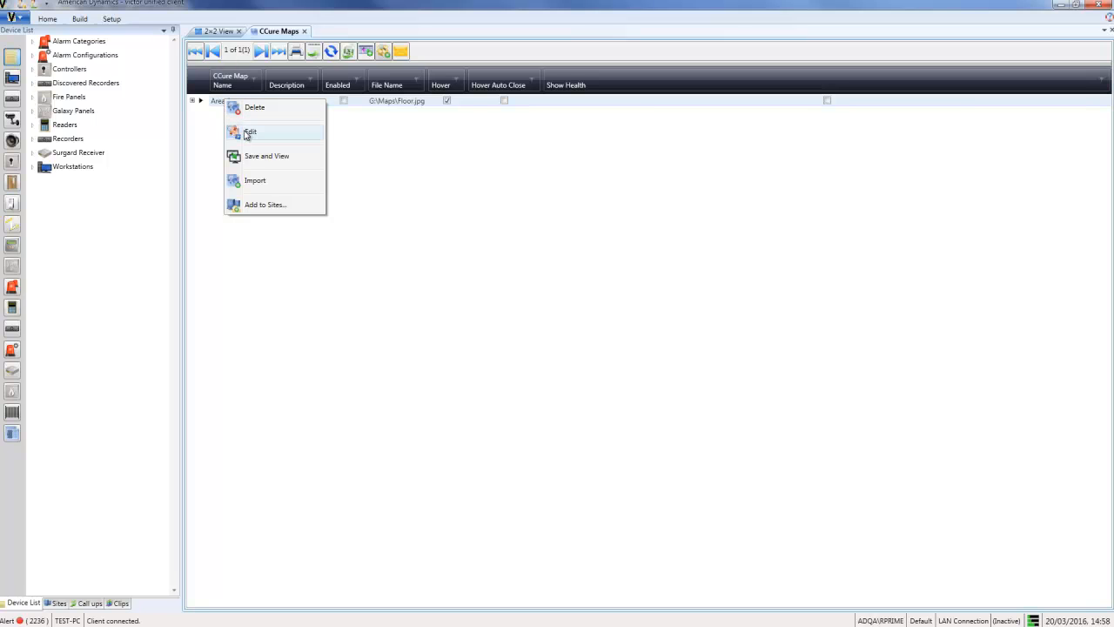
mouse_move(260, 180)
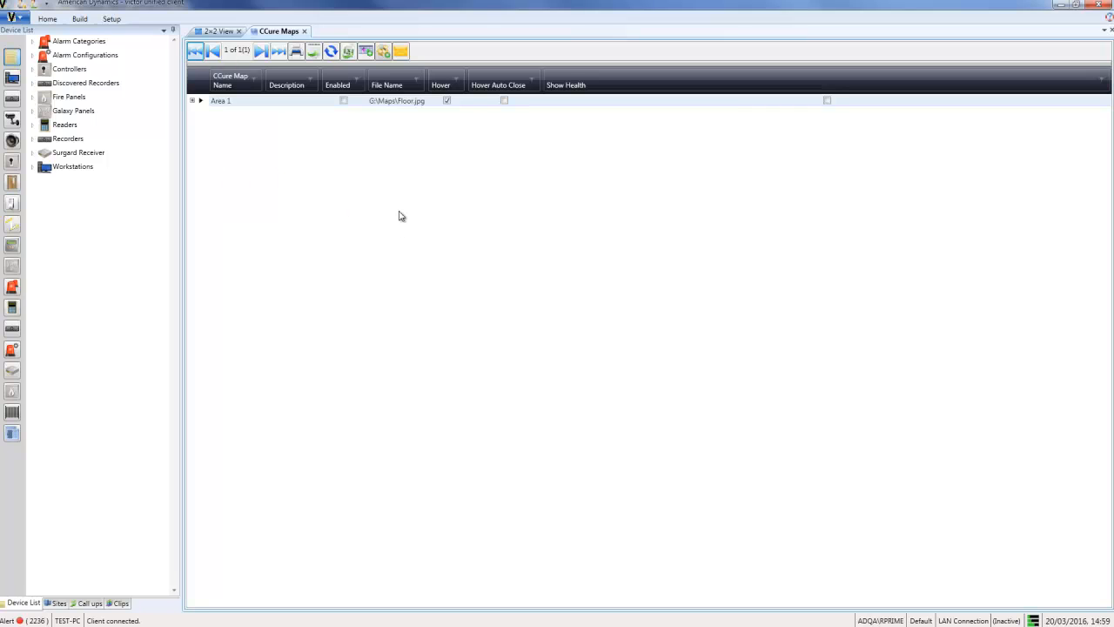
mouse_move(268, 146)
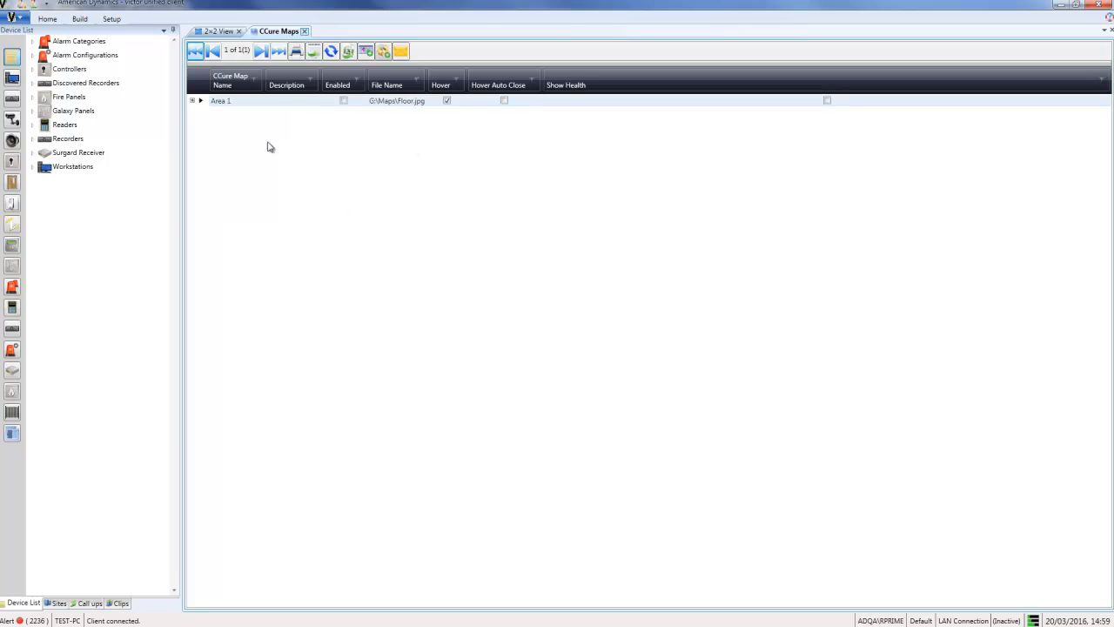
click(590, 43)
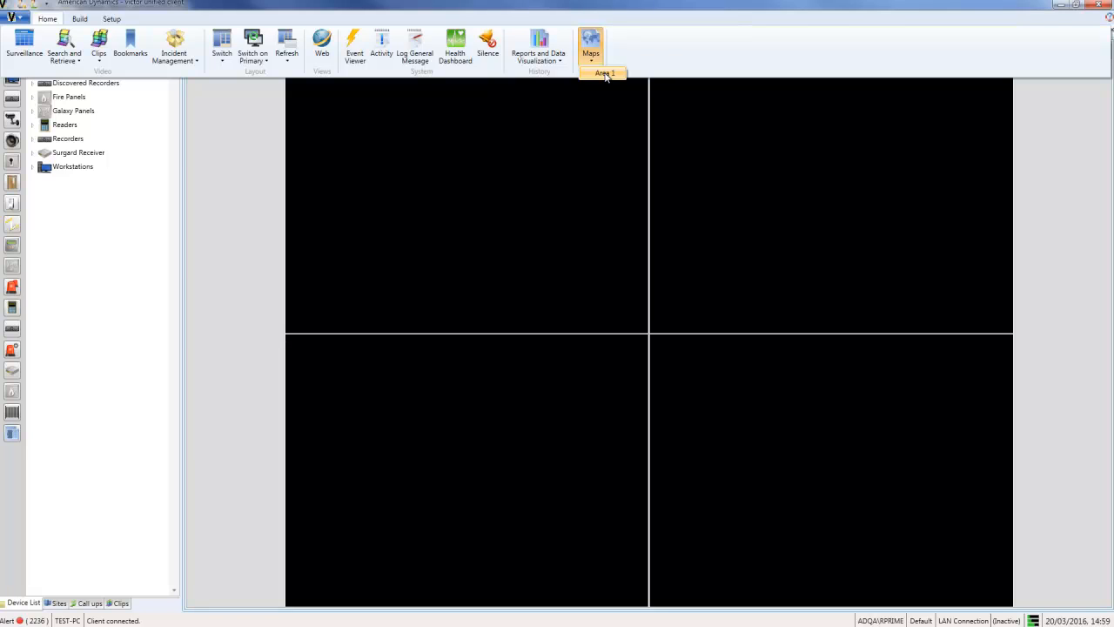
mouse_move(603, 102)
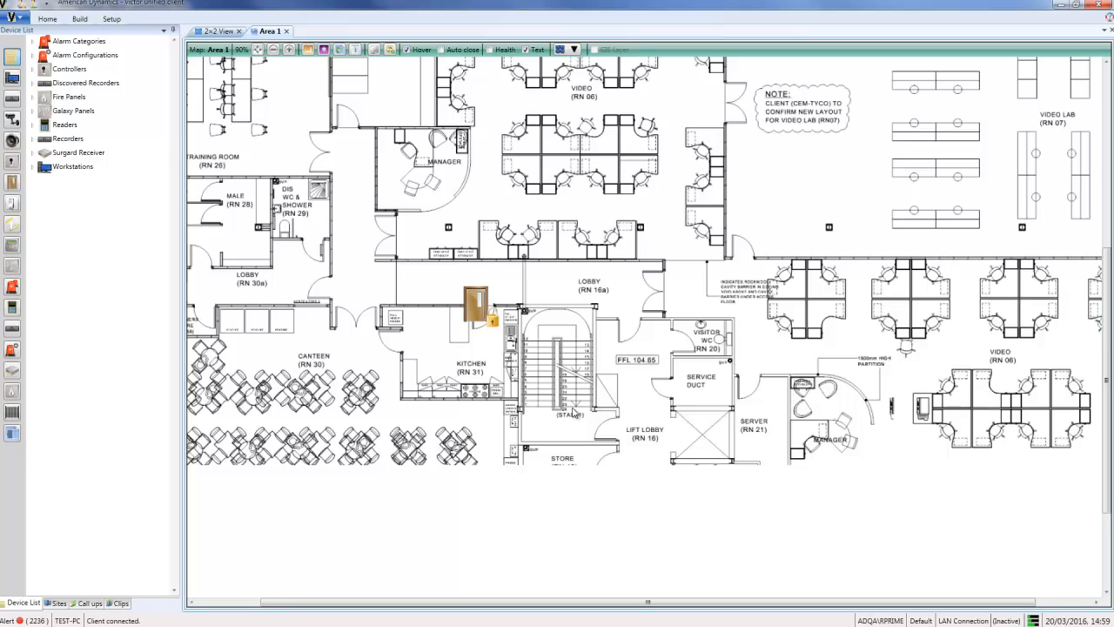
mouse_move(566, 404)
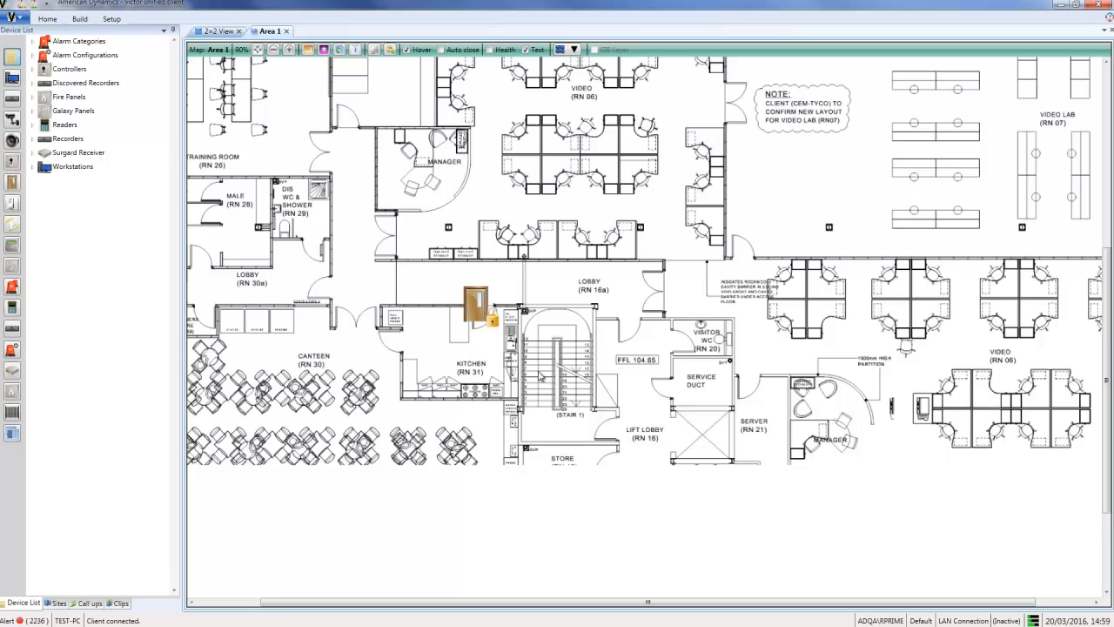
View the Area 1 floor plan with its door icon as a live map.
right_click(483, 313)
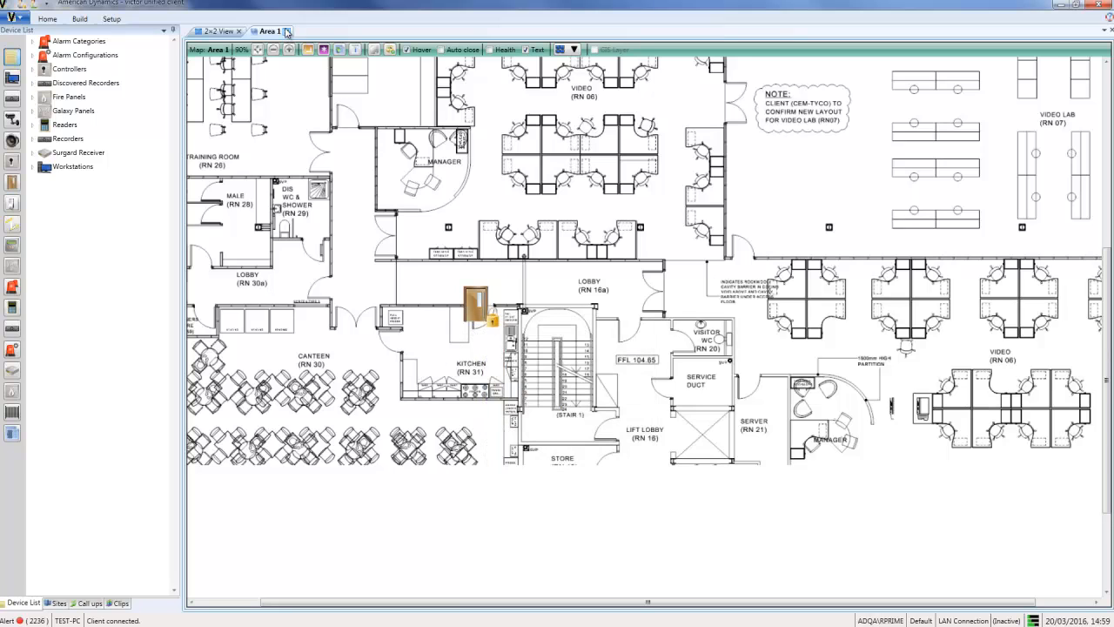
Close the Area 1 live map and open Area 1 for editing from the full map list.
click(767, 48)
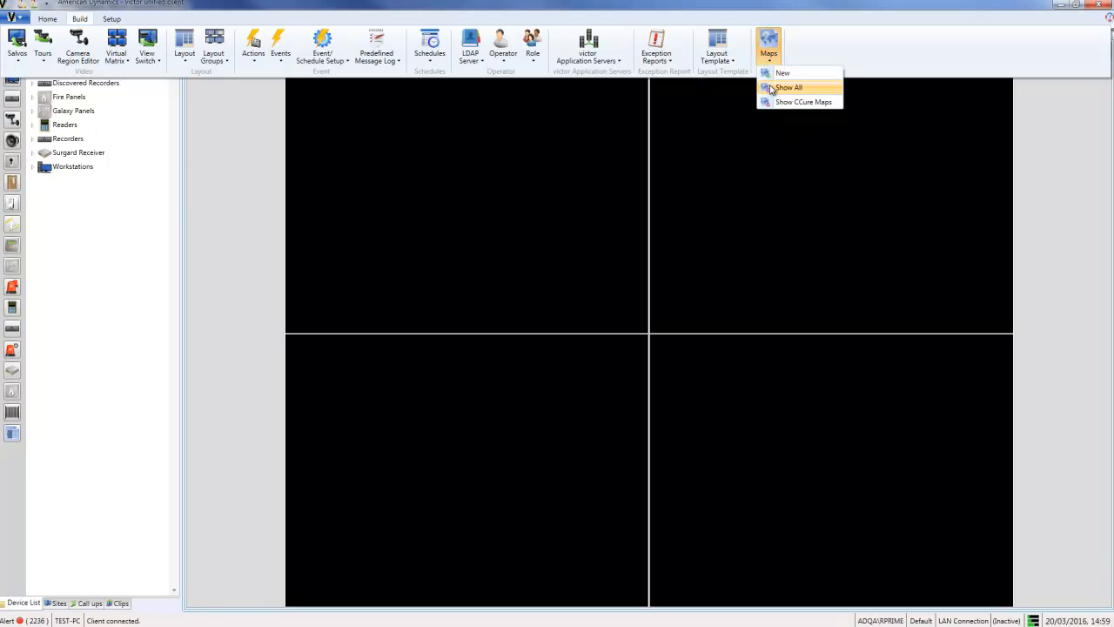
click(786, 87)
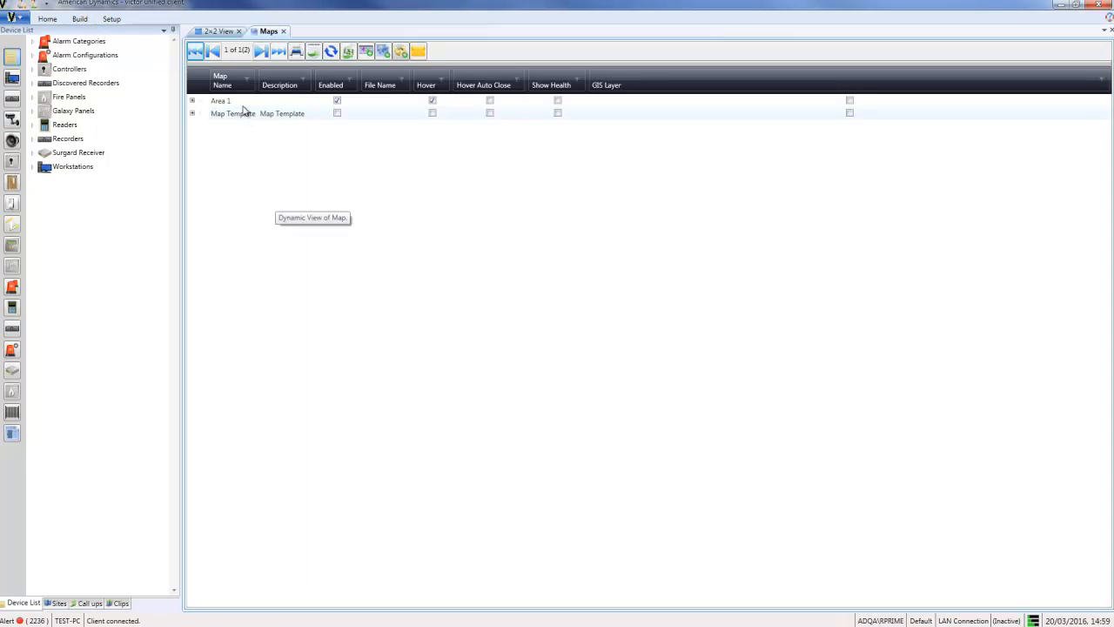
right_click(220, 100)
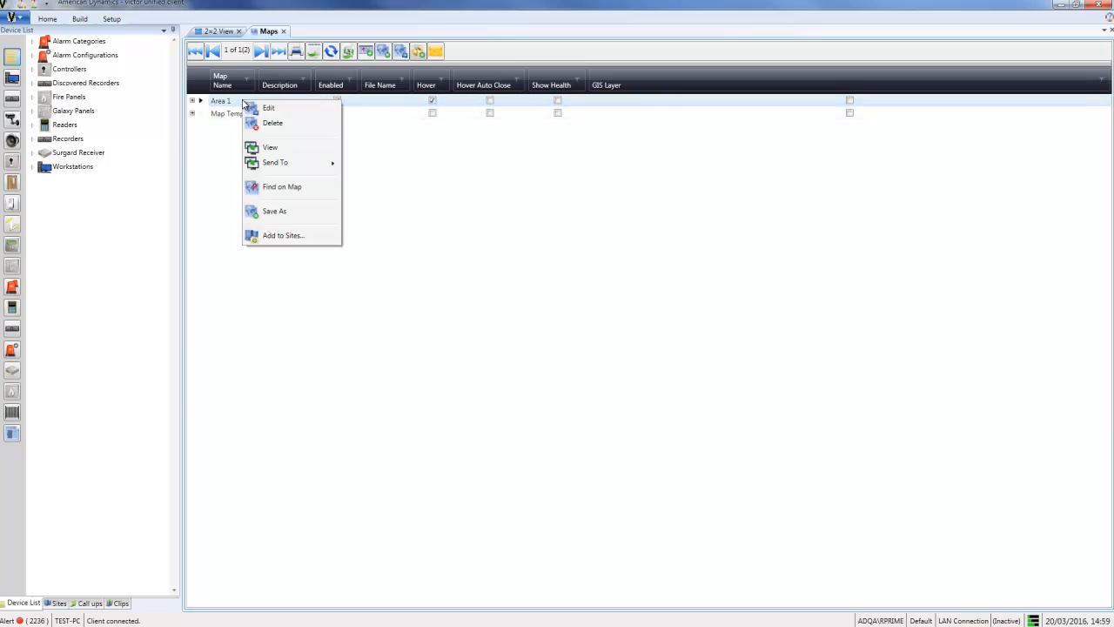
click(268, 107)
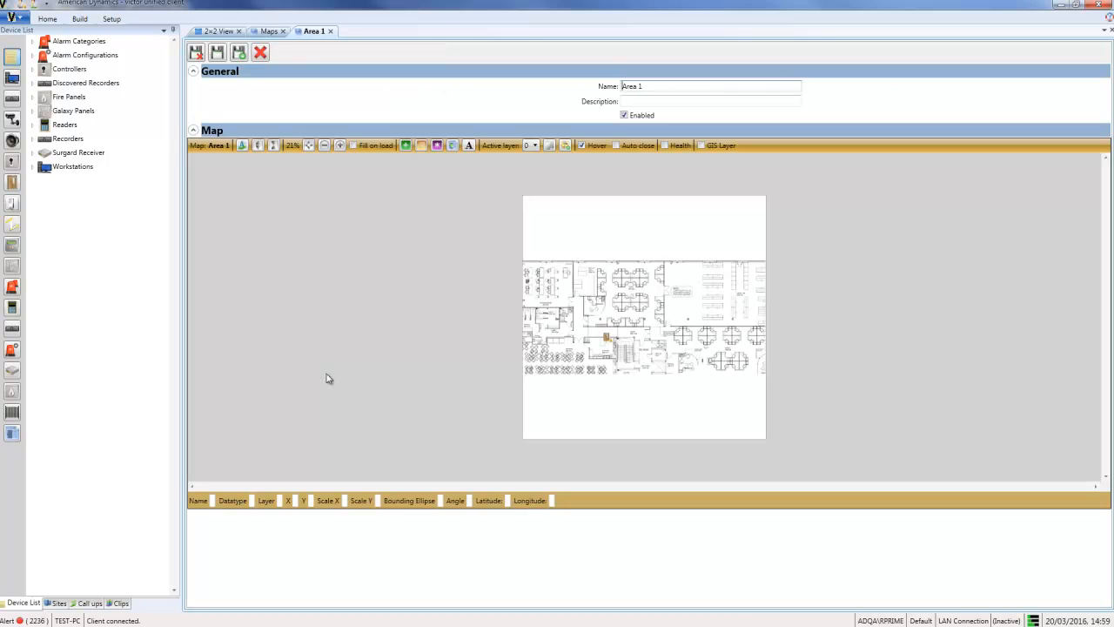
mouse_move(400, 167)
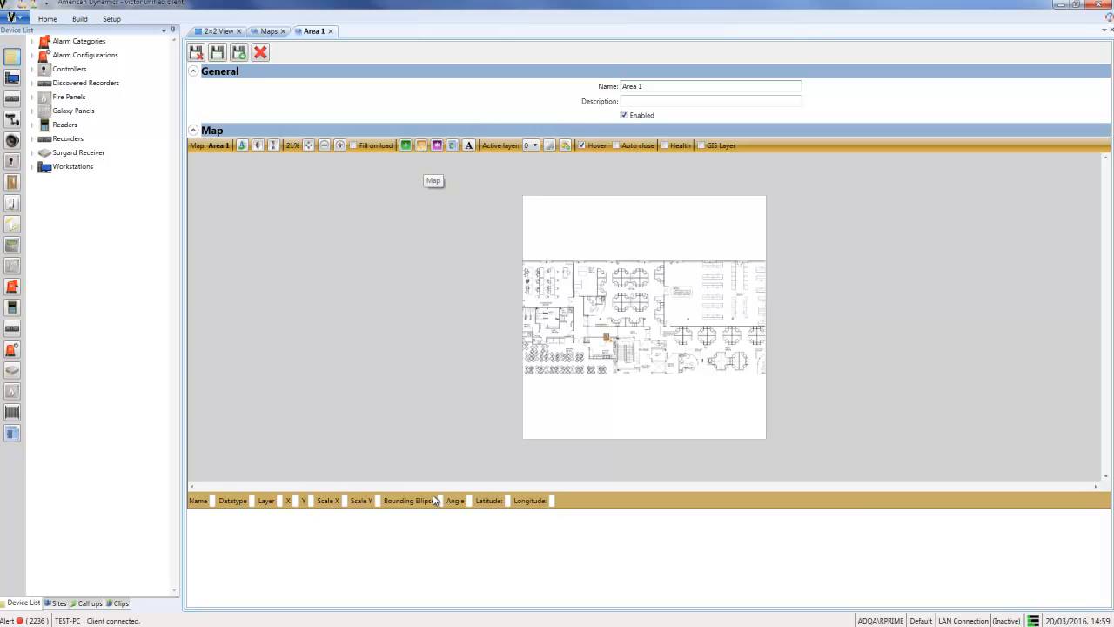
mouse_move(440, 502)
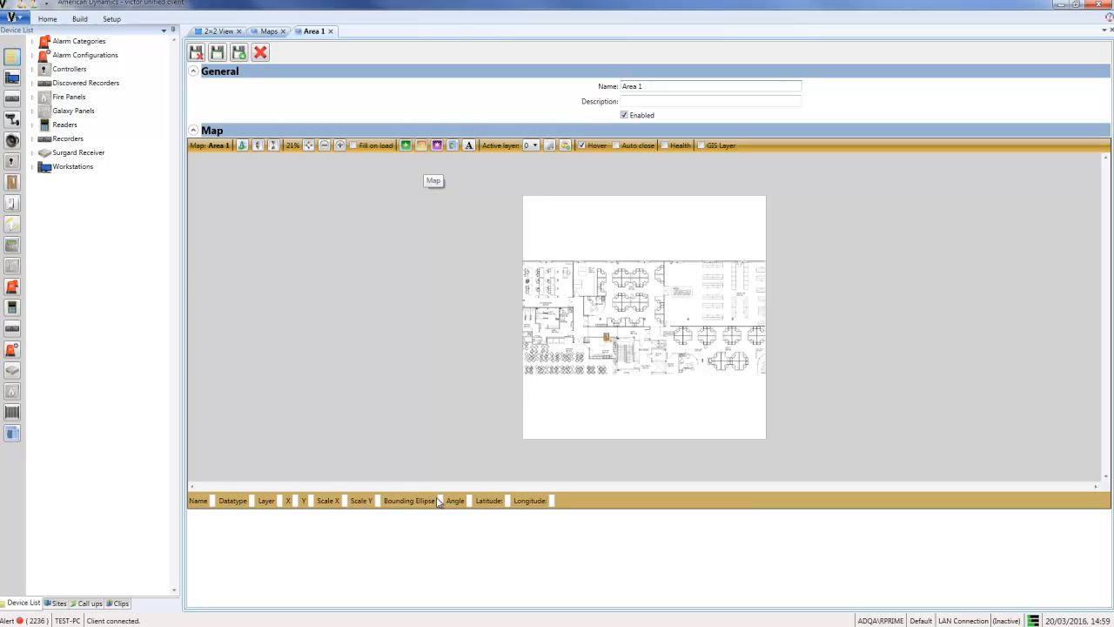